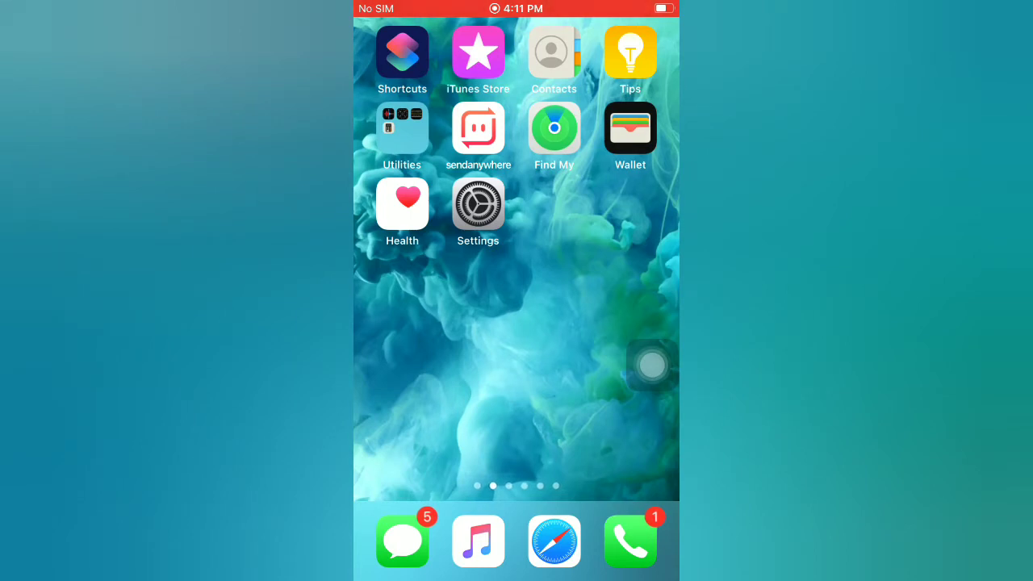
Launch Settings from the home screen and scroll down to the Safari entry.
left_click(478, 205)
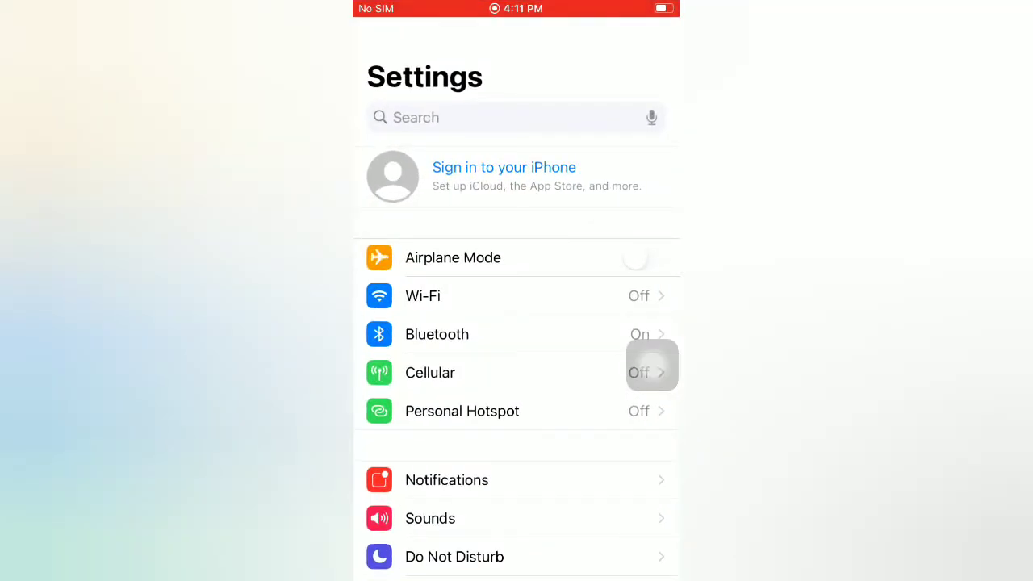
scroll("down", 3)
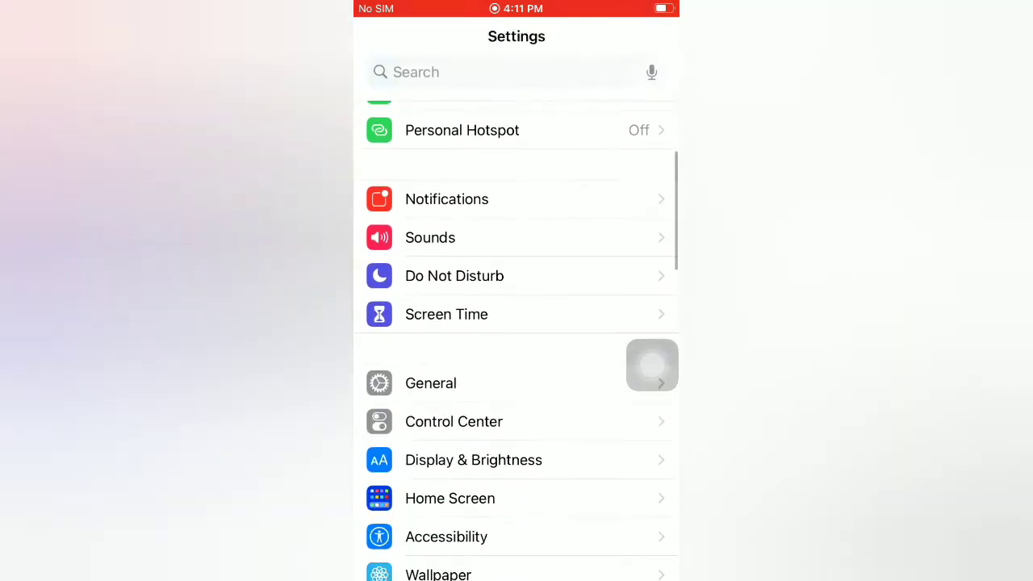
scroll("down", 3)
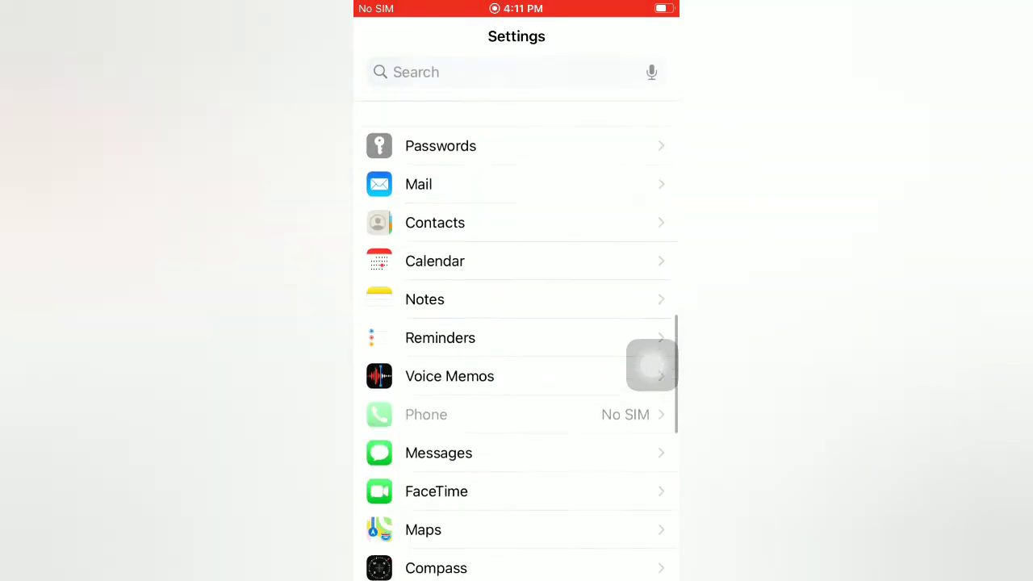
scroll("down", 3)
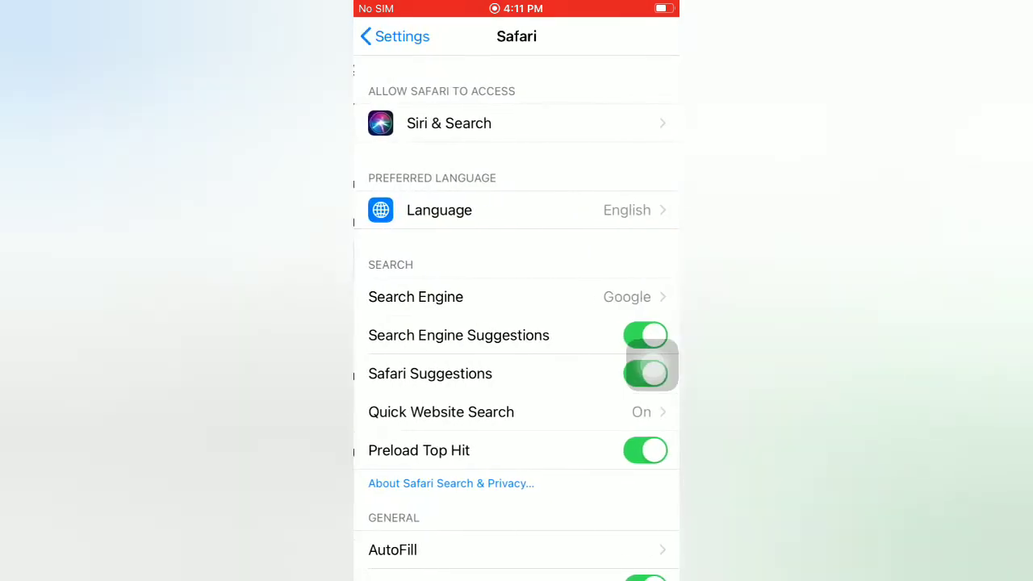
Scroll to the bottom of Safari settings and enter the Advanced page.
scroll("down", 3)
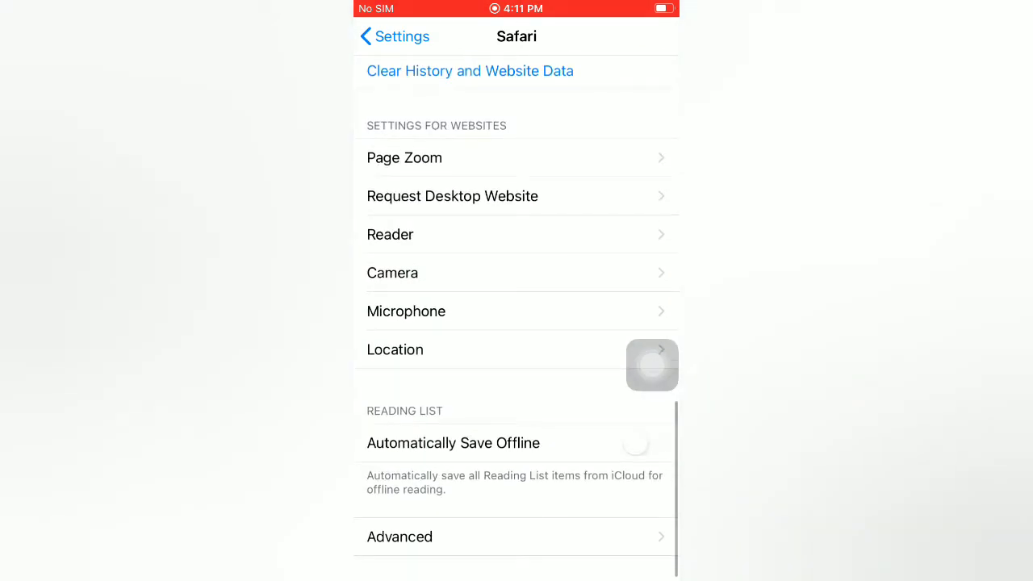
left_click(400, 535)
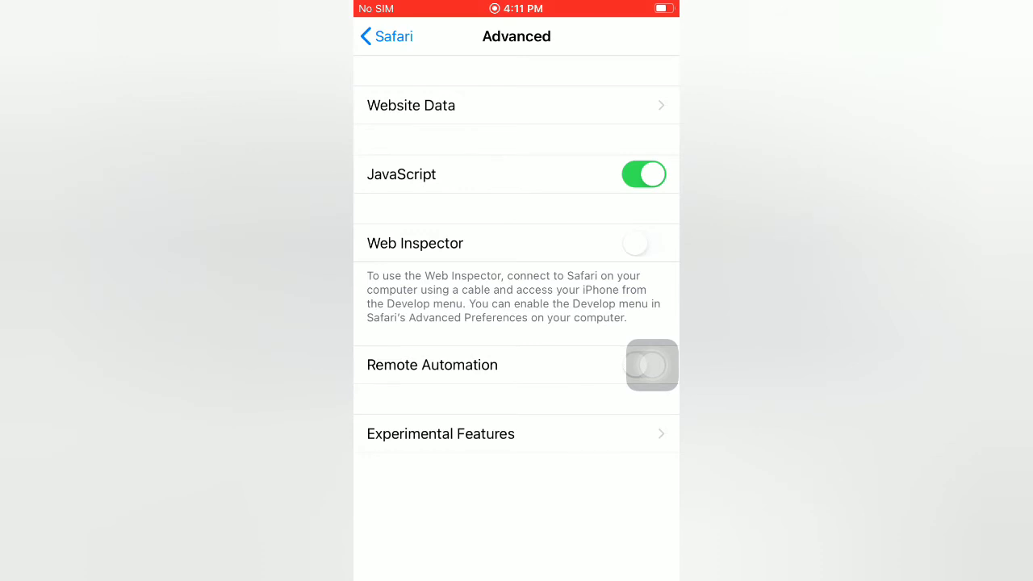
left_click(410, 105)
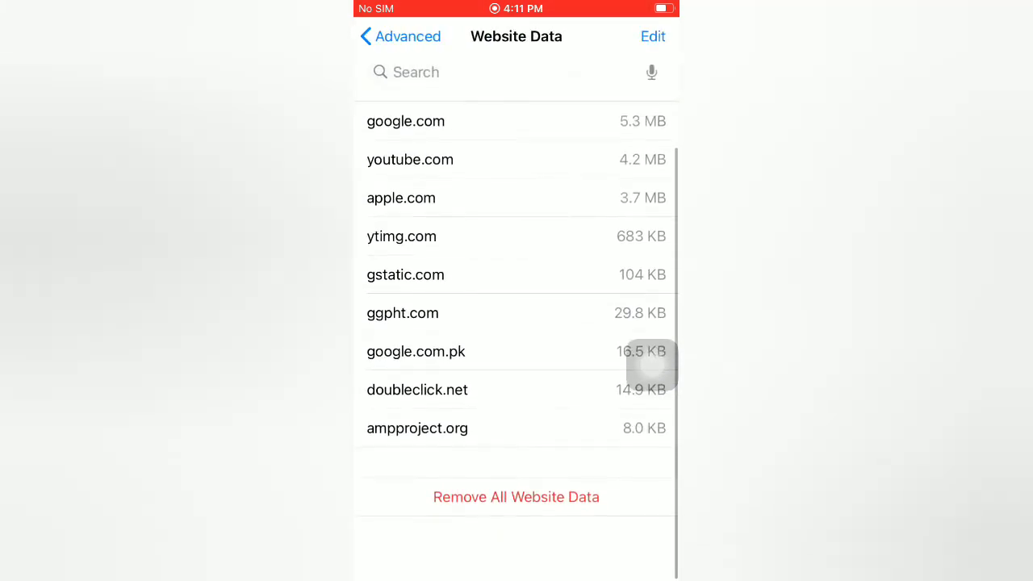
scroll("down", 3)
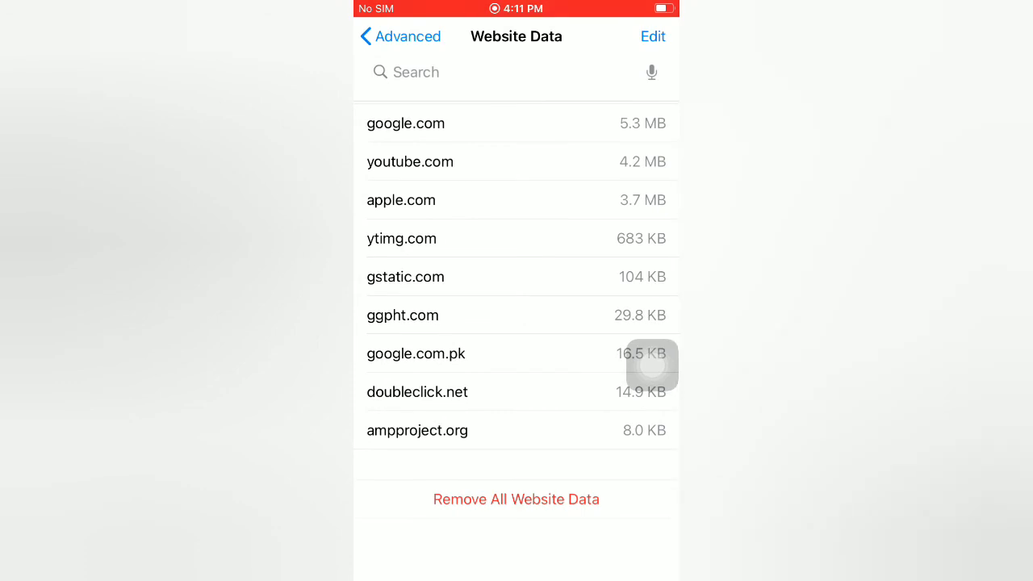
left_click(516, 498)
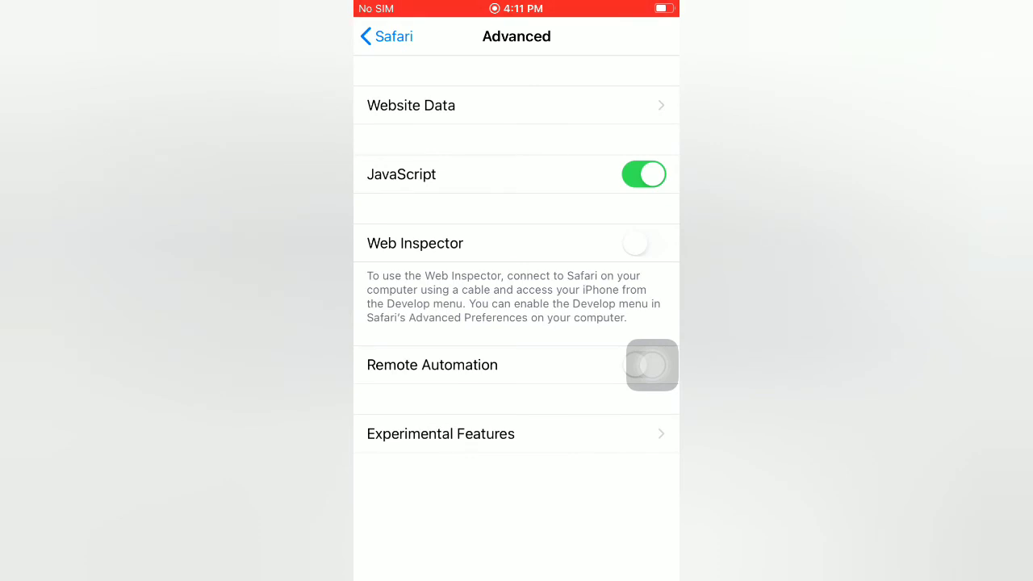
Return to the main Safari settings page via the back button.
left_click(384, 35)
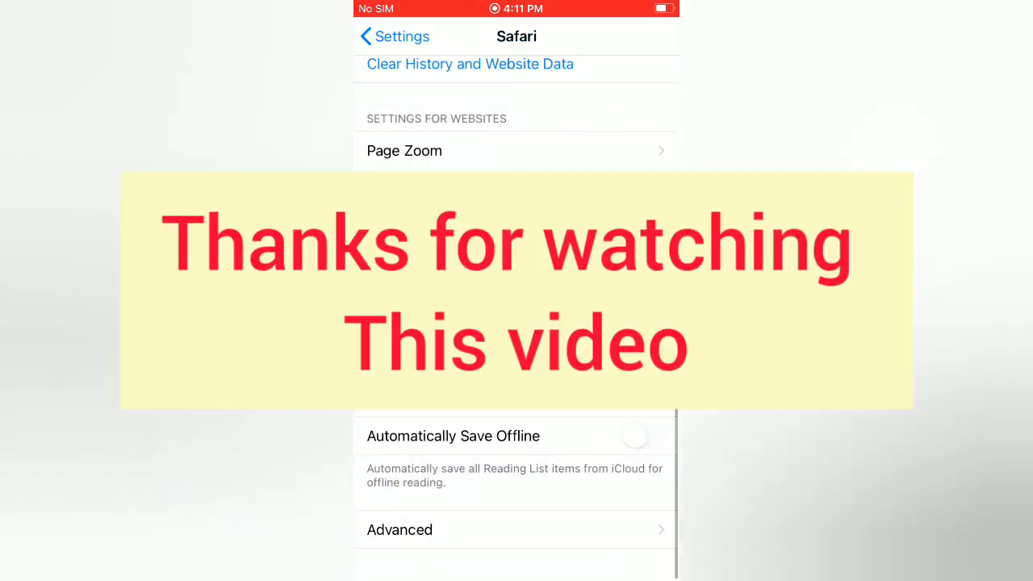